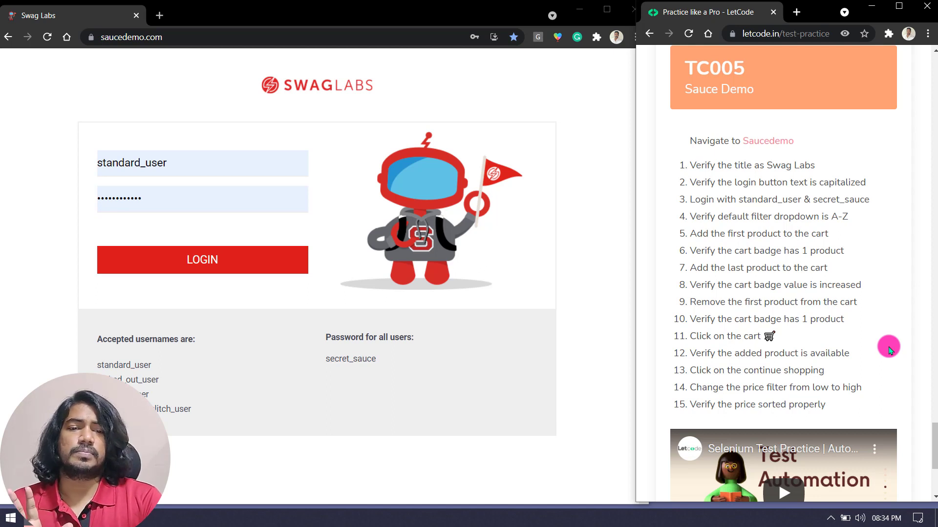
{"action": "mouse_move", "coordinate": [768, 140]}
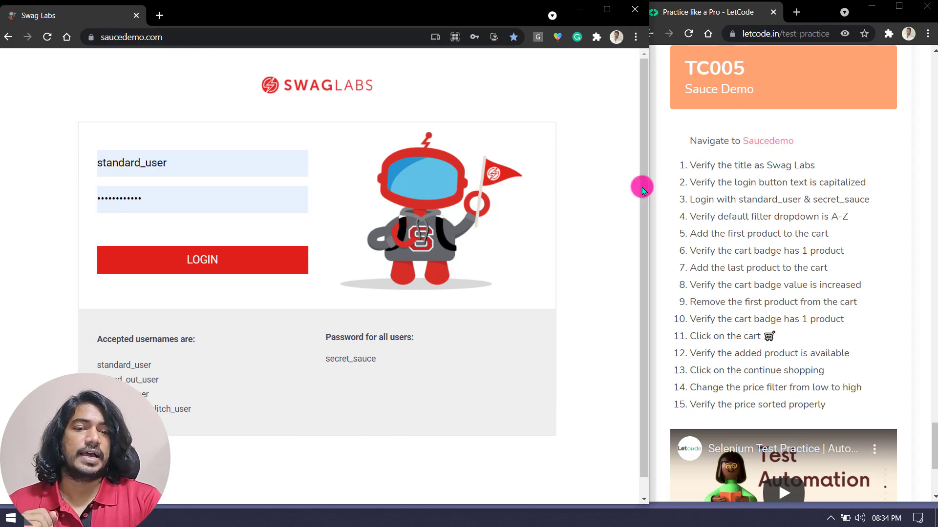
{"action": "mouse_move", "coordinate": [812, 174]}
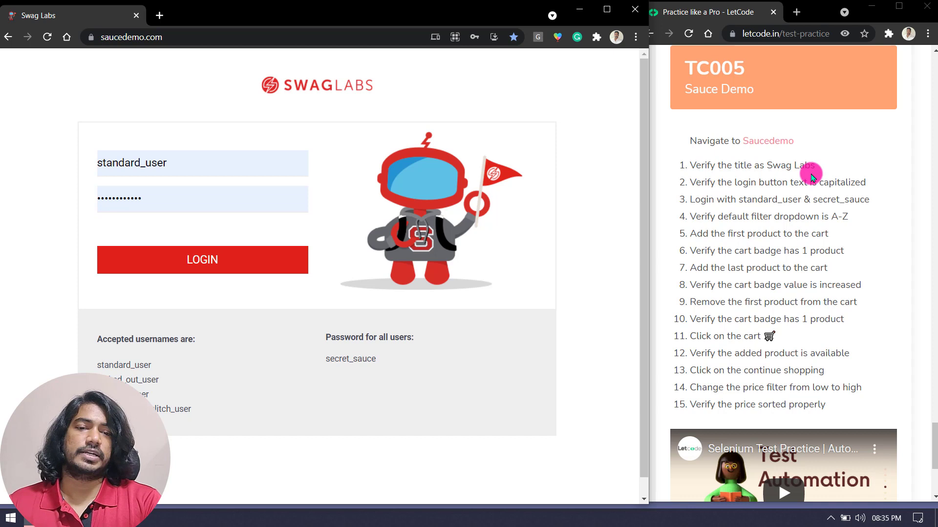
{"action": "mouse_move", "coordinate": [33, 27]}
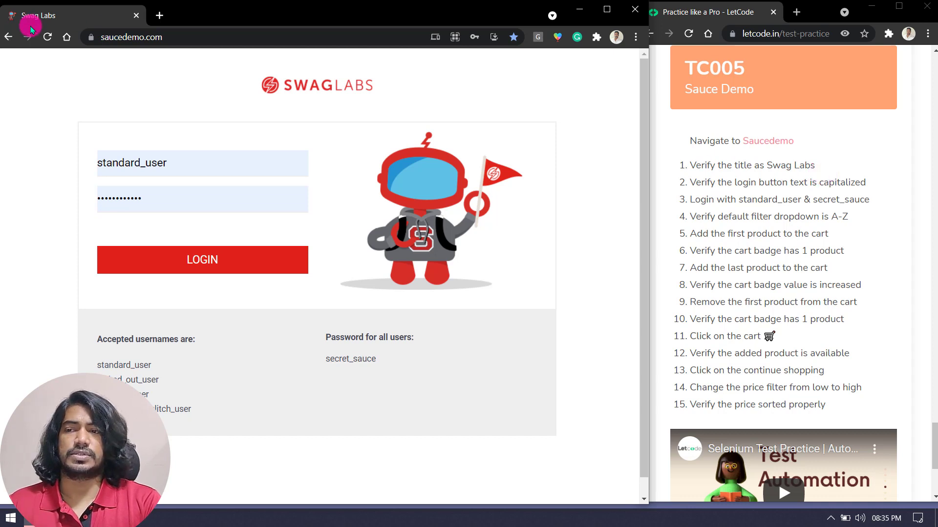
{"action": "mouse_move", "coordinate": [28, 136]}
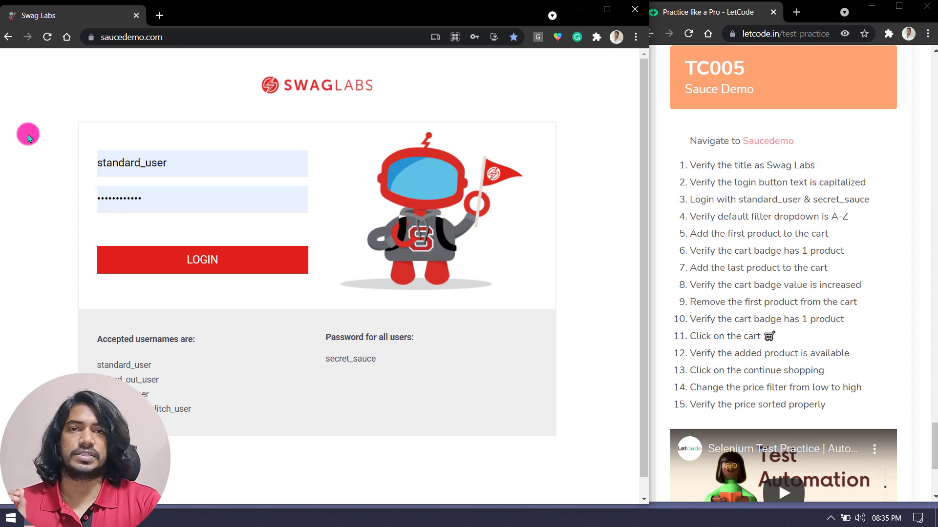
{"action": "mouse_move", "coordinate": [746, 192]}
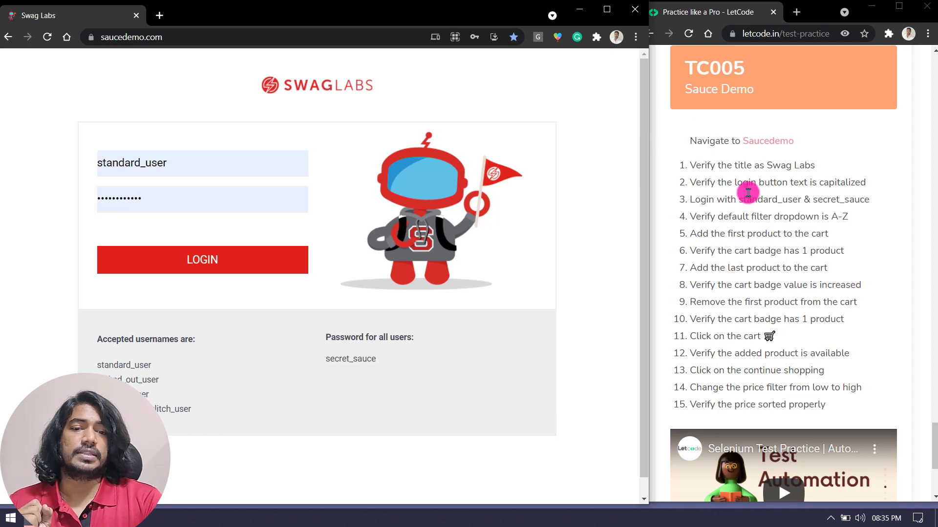
{"action": "mouse_move", "coordinate": [800, 192]}
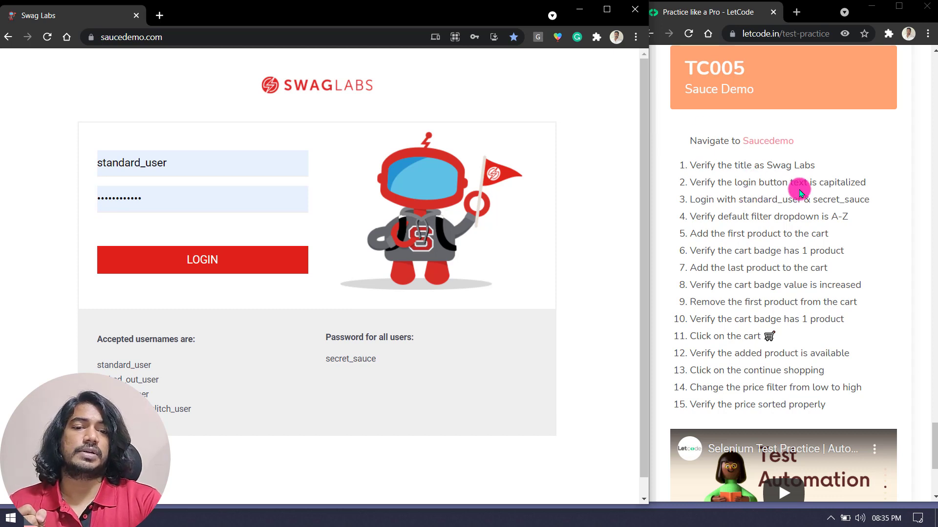
{"action": "double_click", "coordinate": [842, 182]}
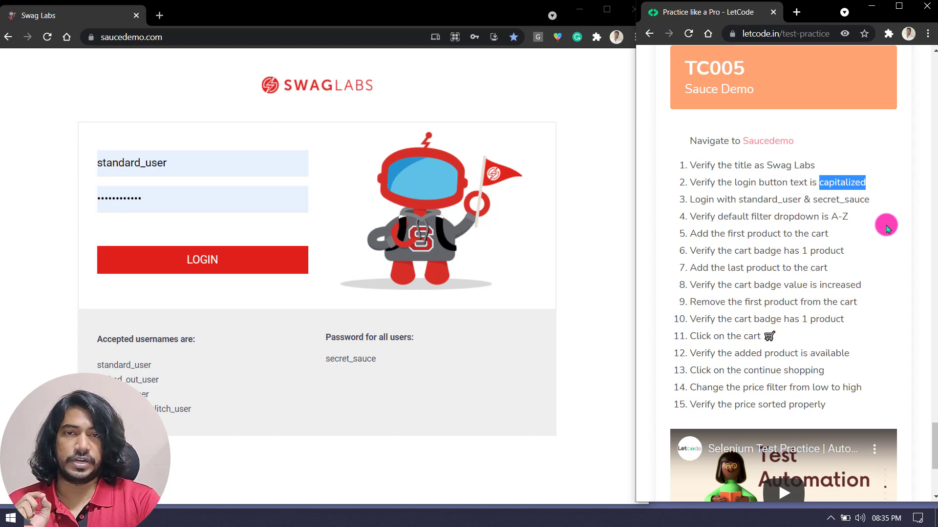
{"action": "mouse_move", "coordinate": [225, 264]}
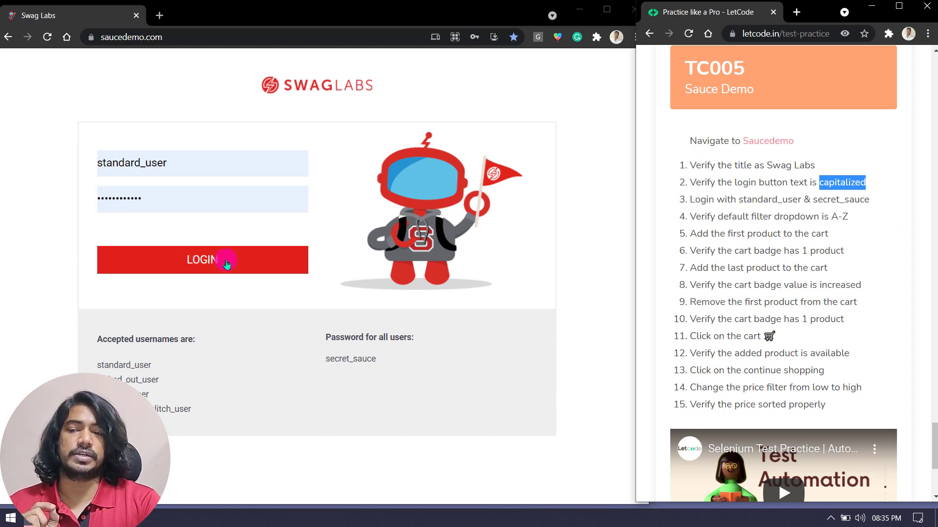
{"action": "mouse_move", "coordinate": [197, 271]}
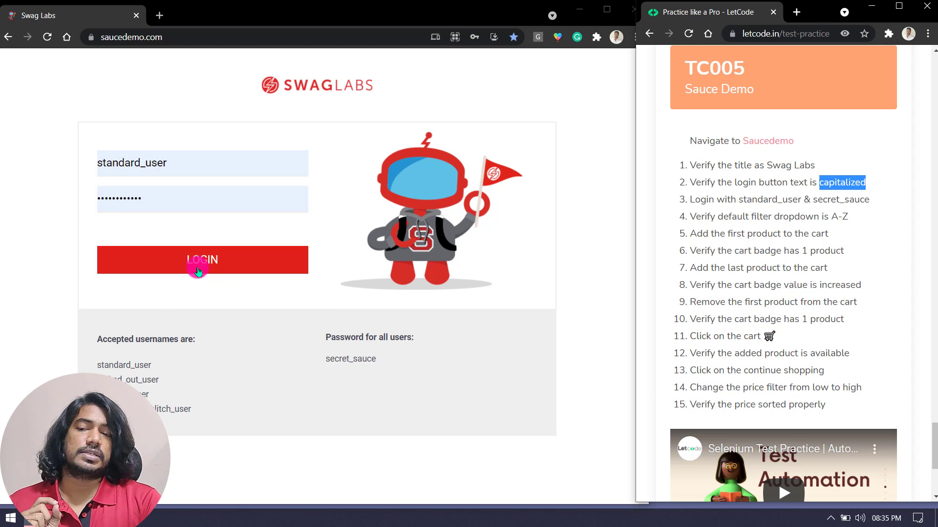
{"action": "mouse_move", "coordinate": [209, 268]}
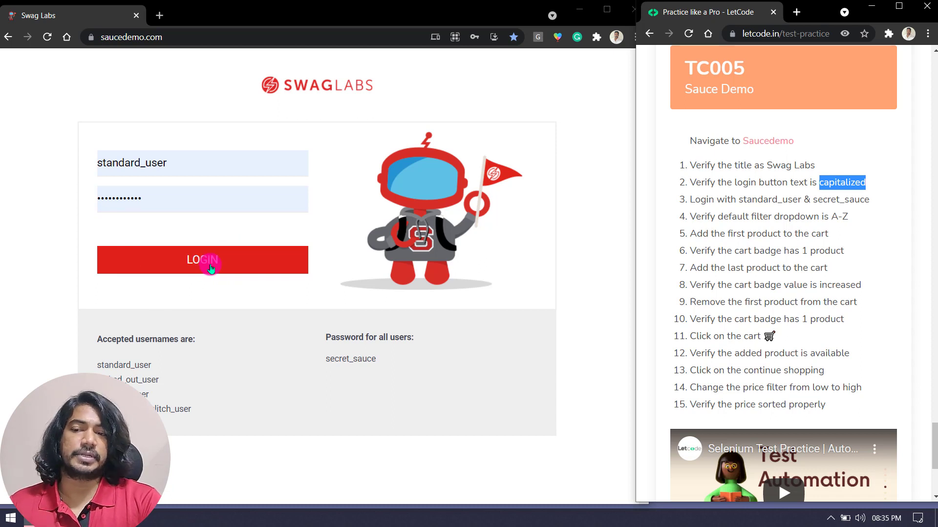
{"action": "mouse_move", "coordinate": [275, 474]}
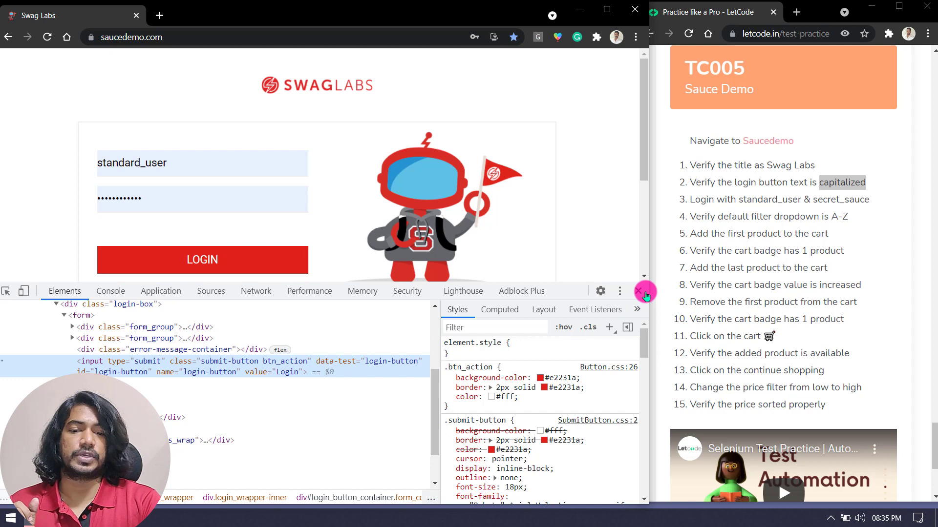
{"action": "left_click", "coordinate": [645, 292]}
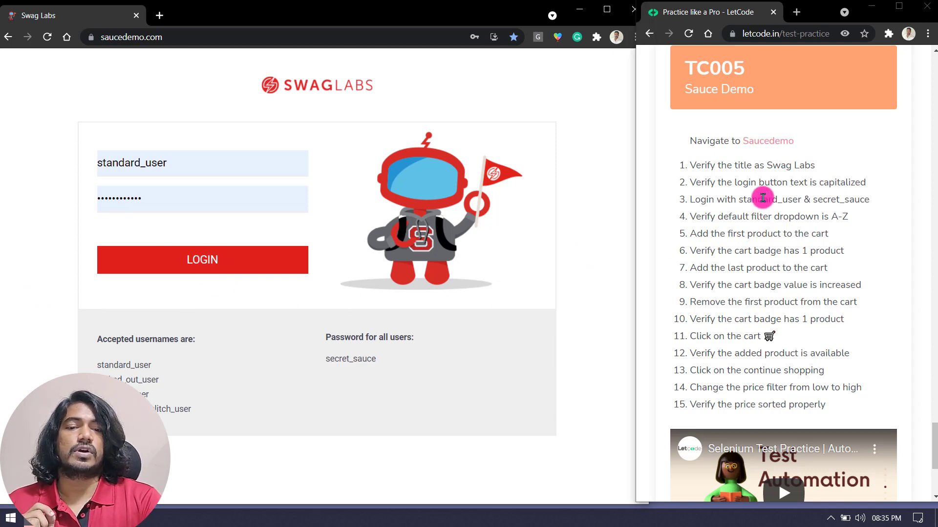
{"action": "double_click", "coordinate": [124, 365]}
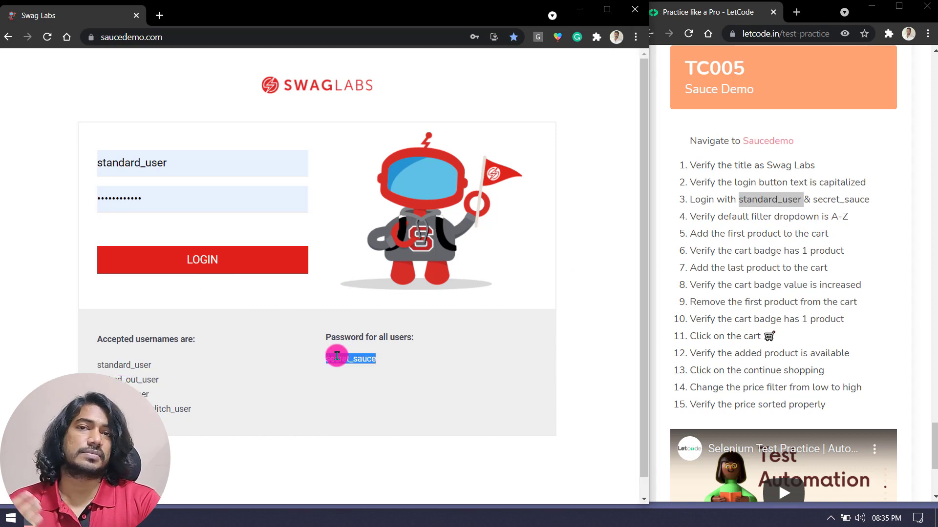
{"action": "left_click", "coordinate": [202, 260]}
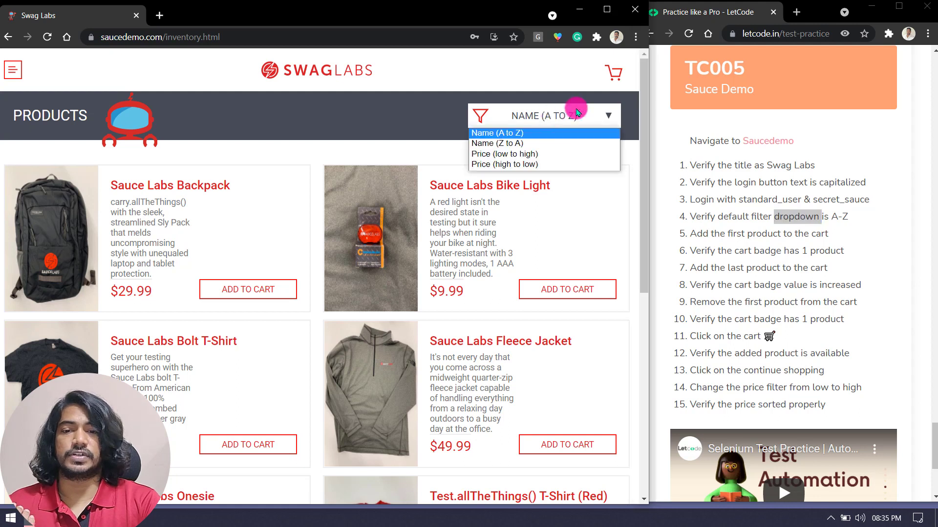
Step: Keep the Name (A to Z) sort and add the Sauce Labs Backpack to the cart, badge at 1
{"action": "left_click", "coordinate": [496, 132]}
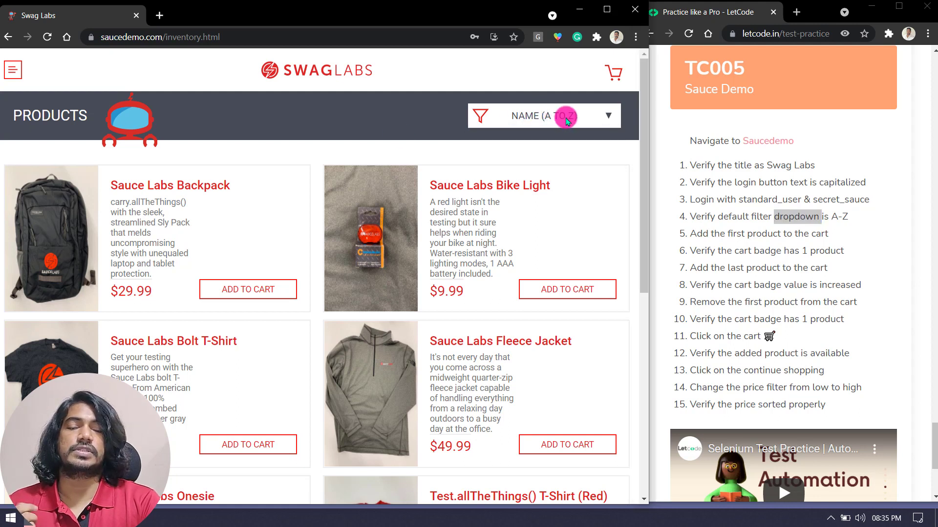
{"action": "mouse_move", "coordinate": [760, 237]}
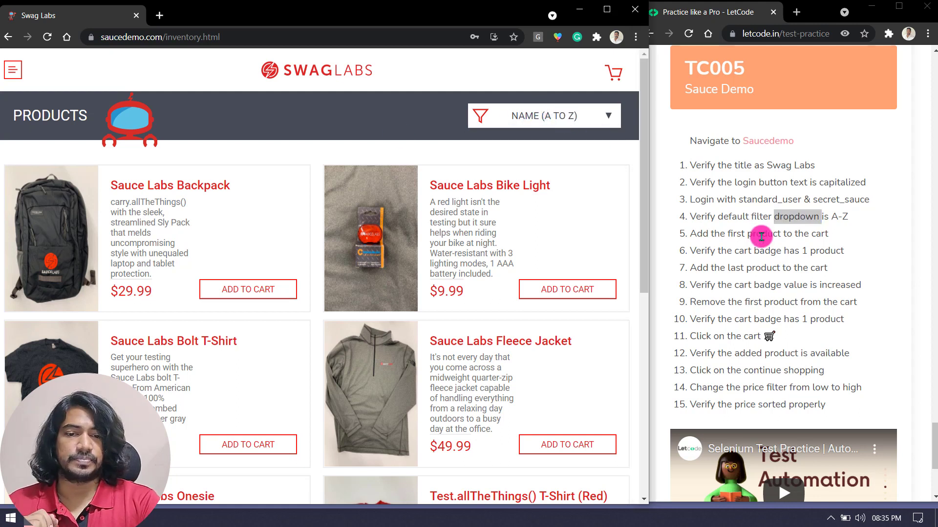
{"action": "double_click", "coordinate": [760, 234]}
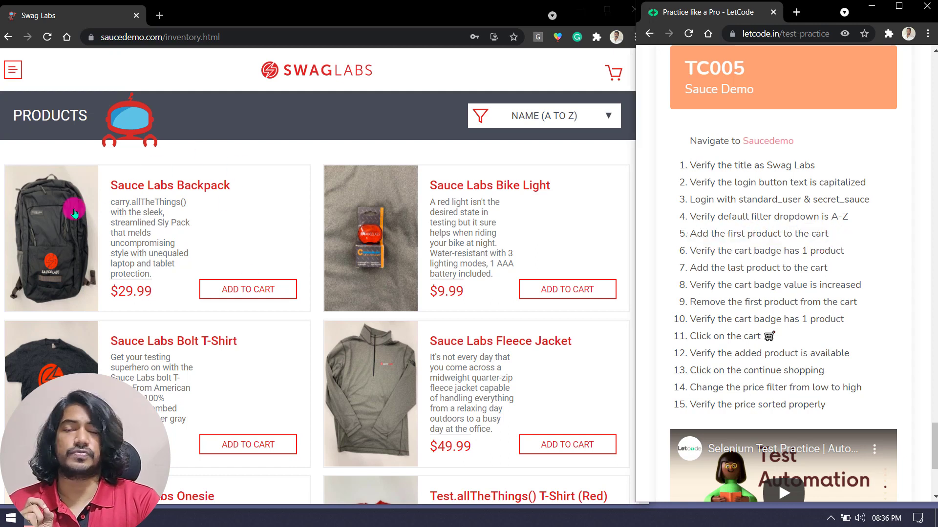
{"action": "left_click", "coordinate": [247, 290]}
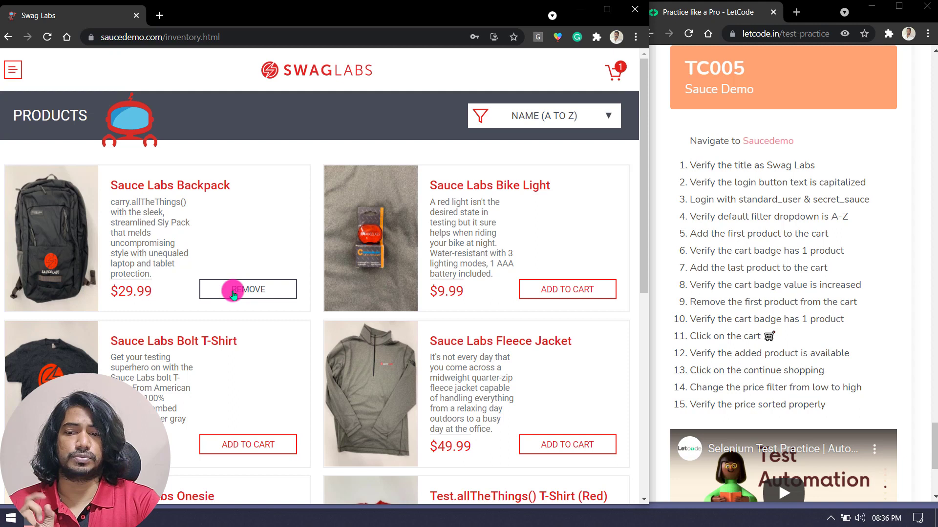
{"action": "mouse_move", "coordinate": [714, 251]}
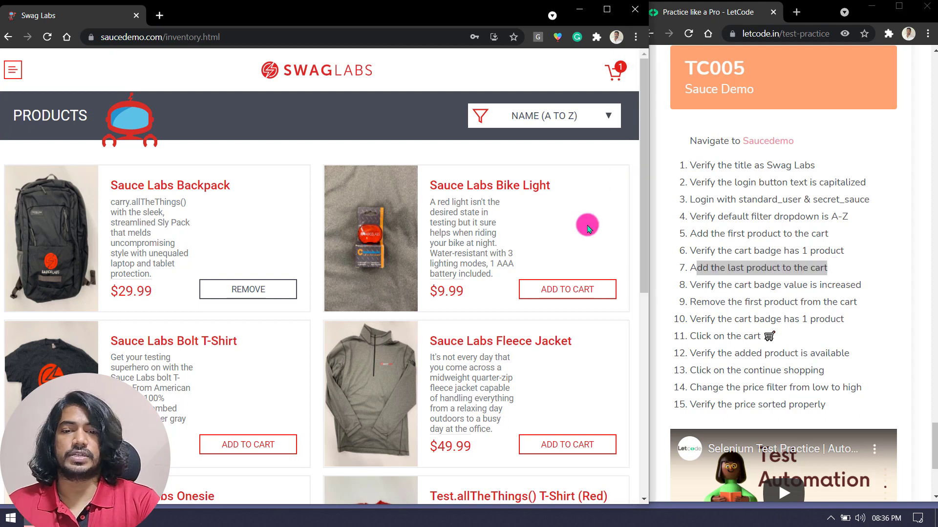
{"action": "scroll", "scroll_direction": "down", "scroll_amount": 3}
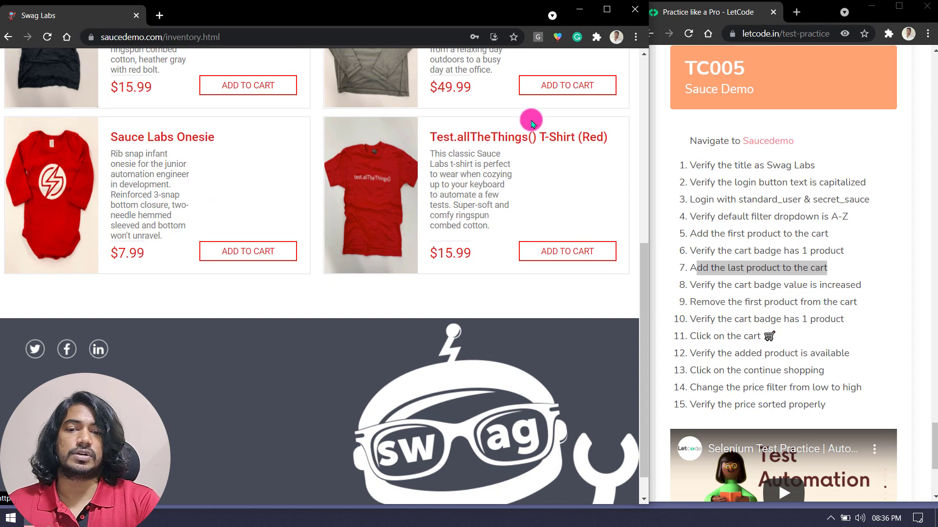
{"action": "left_click", "coordinate": [518, 137]}
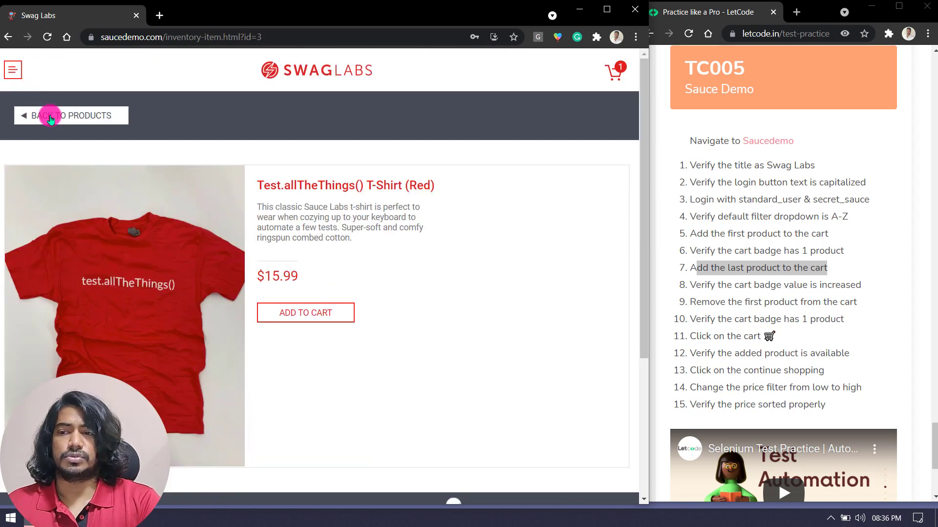
{"action": "left_click", "coordinate": [70, 115]}
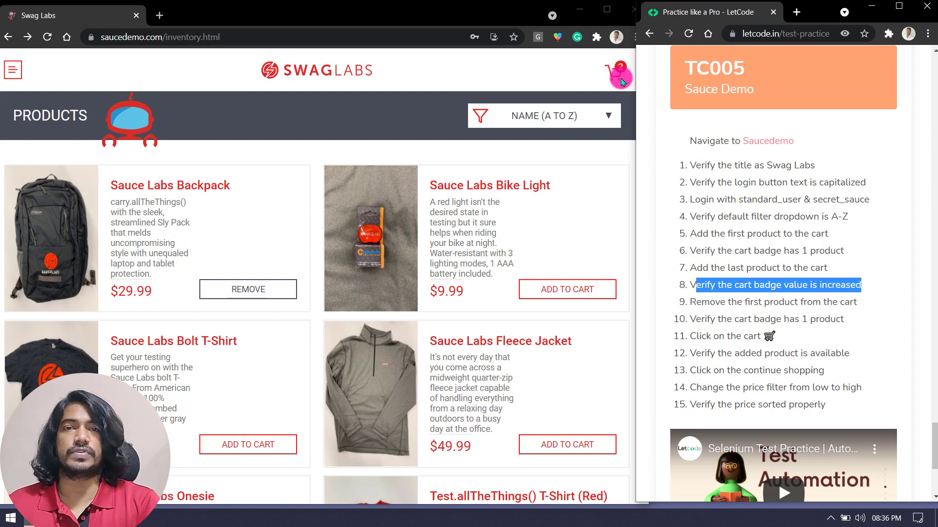
{"action": "mouse_move", "coordinate": [869, 352]}
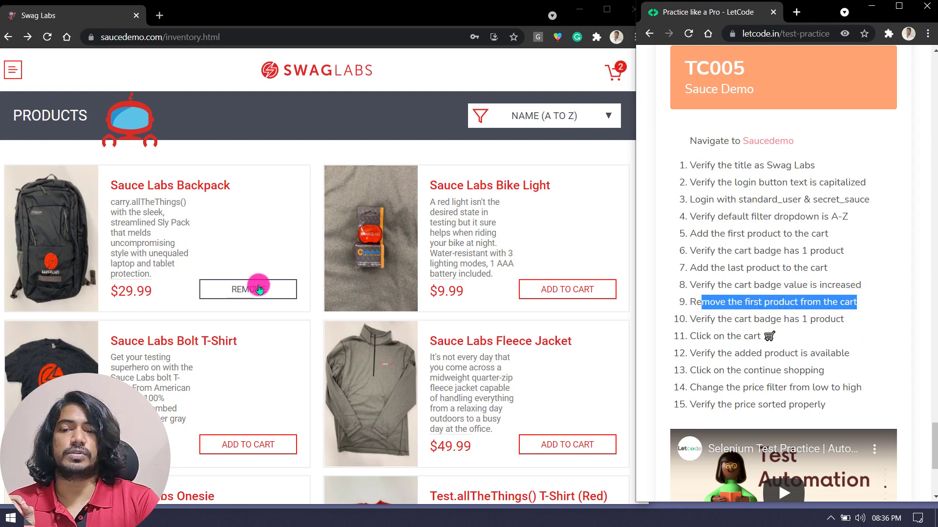
Step: Remove the Sauce Labs Backpack from the cart so the badge drops back to 1
{"action": "left_click", "coordinate": [247, 290]}
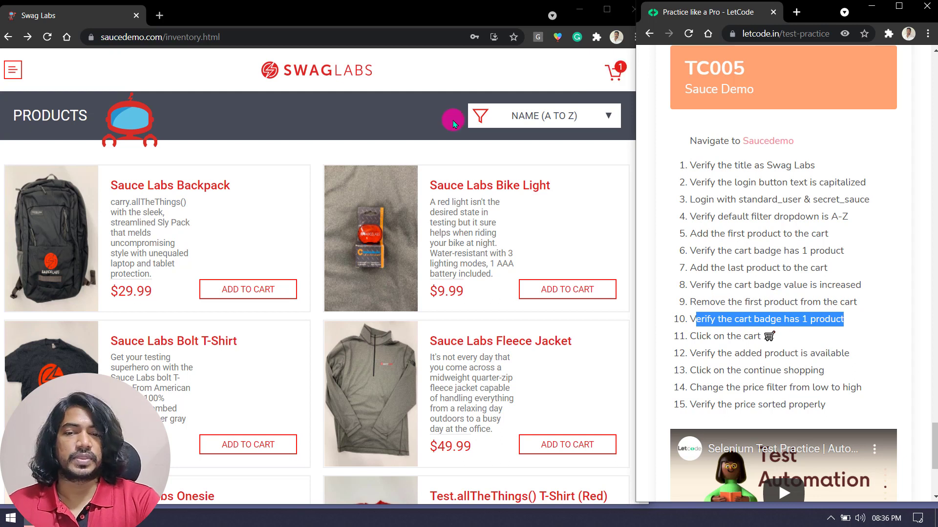
{"action": "mouse_move", "coordinate": [268, 329]}
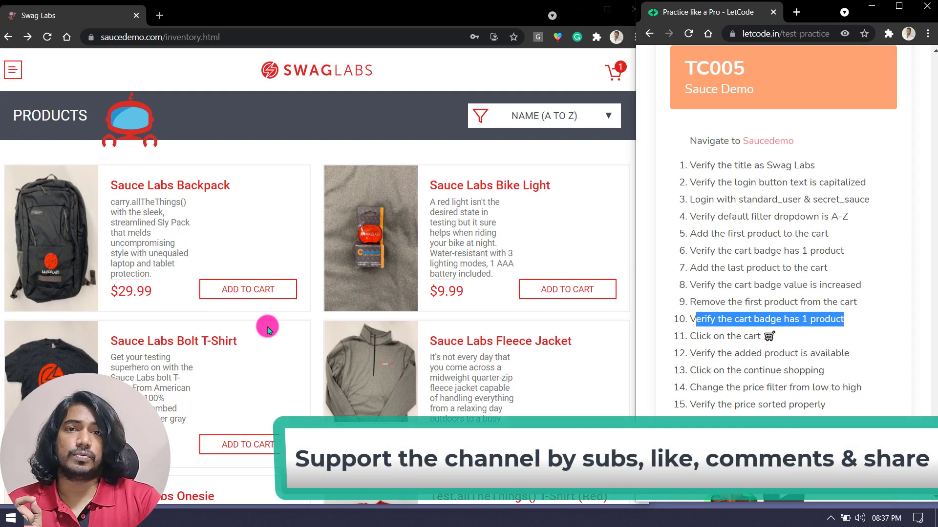
{"action": "mouse_move", "coordinate": [452, 335]}
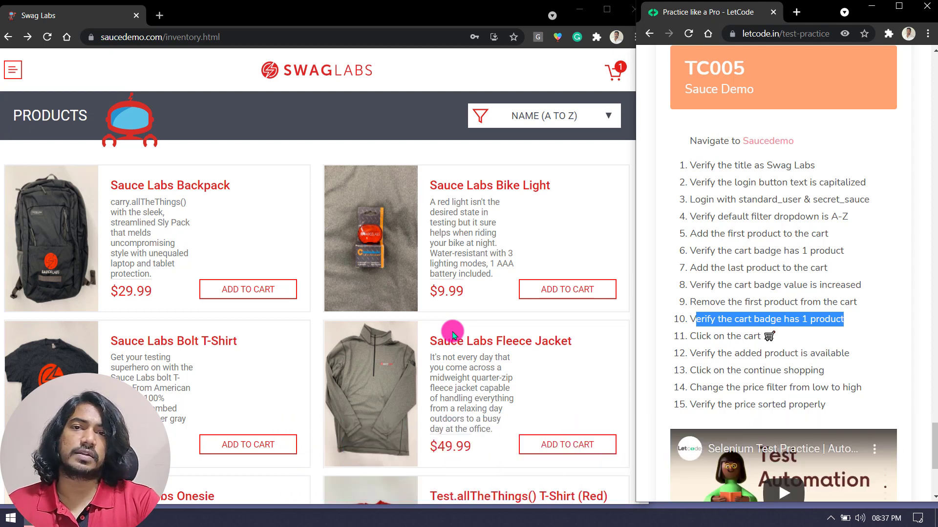
{"action": "mouse_move", "coordinate": [891, 320]}
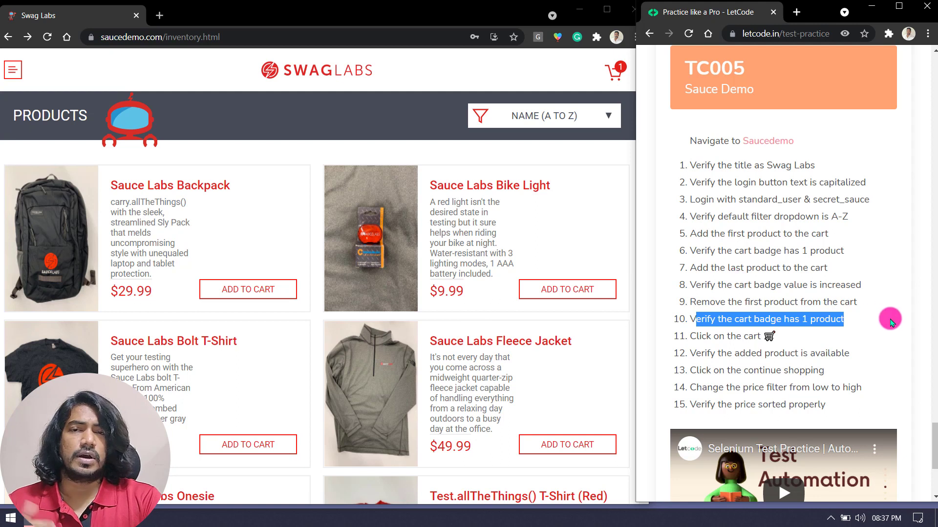
{"action": "mouse_move", "coordinate": [815, 356]}
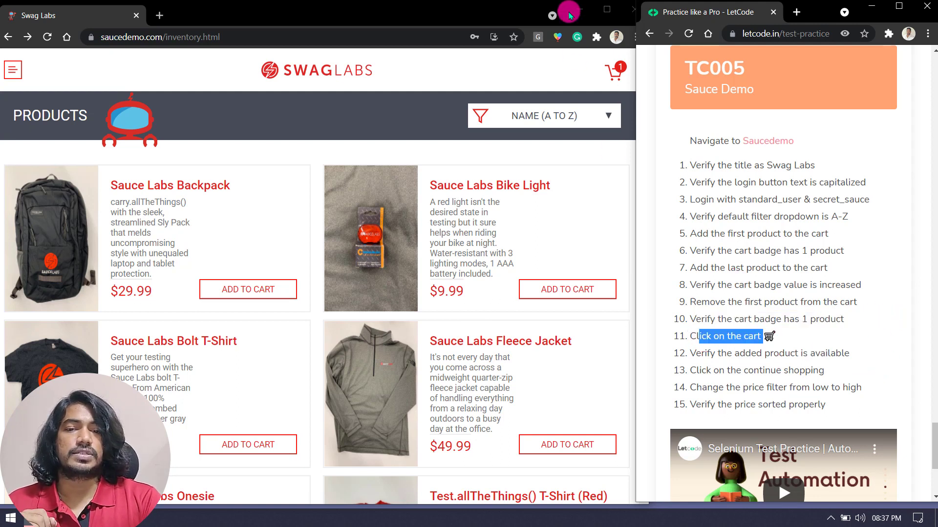
Step: View the cart holding Test.allTheThings() T-Shirt (Red), then continue shopping to the product list
{"action": "left_click", "coordinate": [612, 72]}
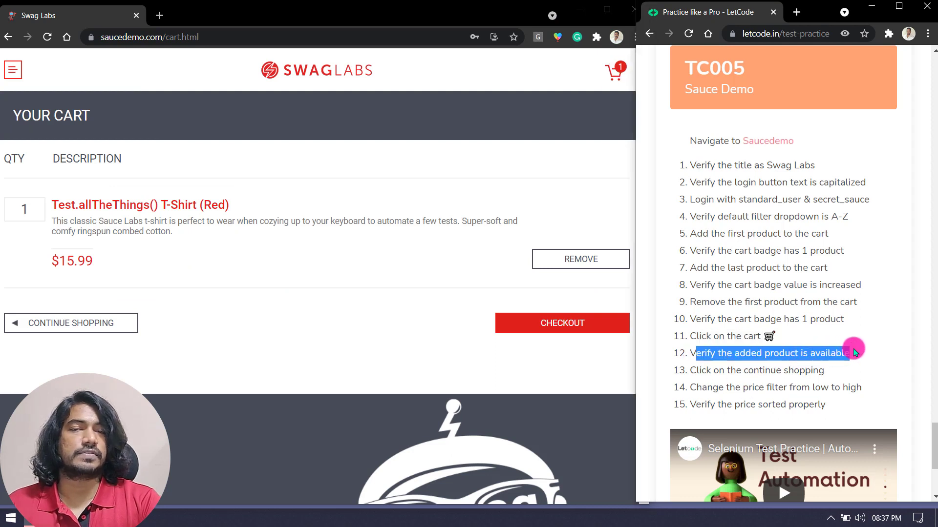
{"action": "mouse_move", "coordinate": [121, 130]}
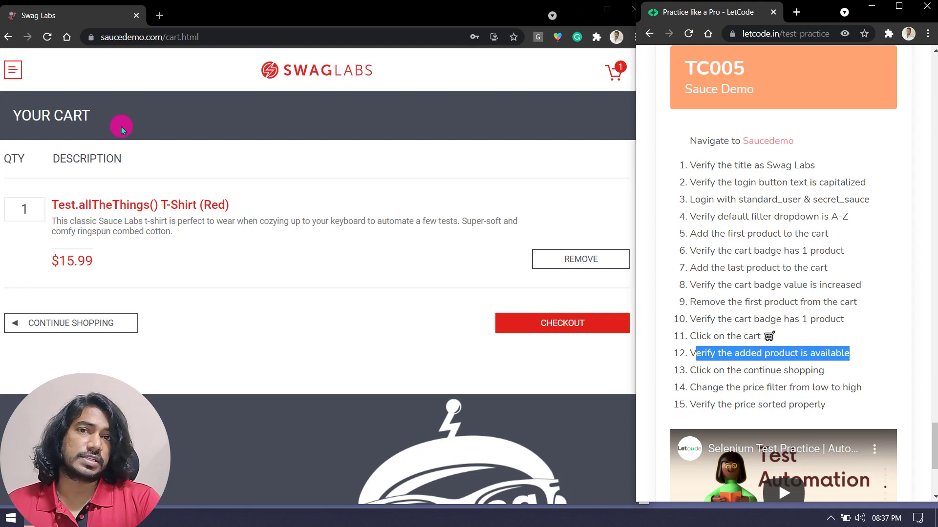
{"action": "mouse_move", "coordinate": [117, 205]}
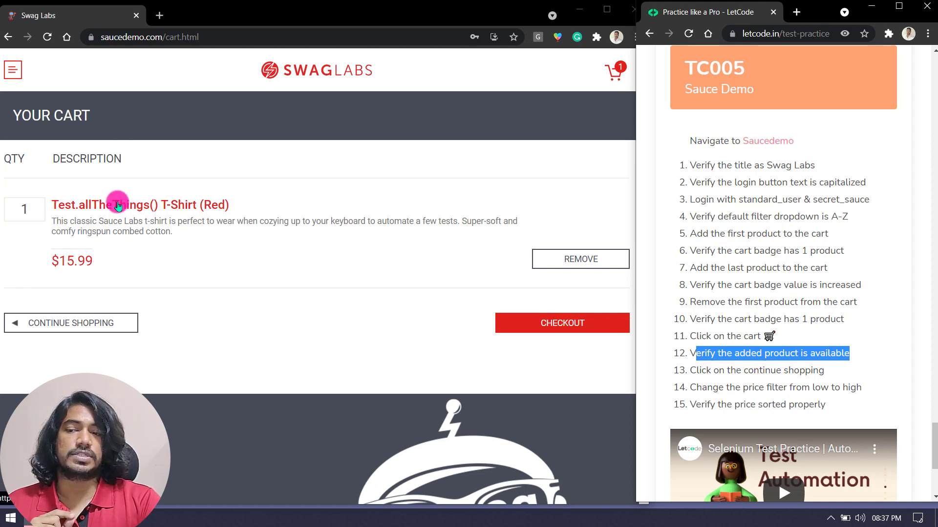
{"action": "mouse_move", "coordinate": [221, 237]}
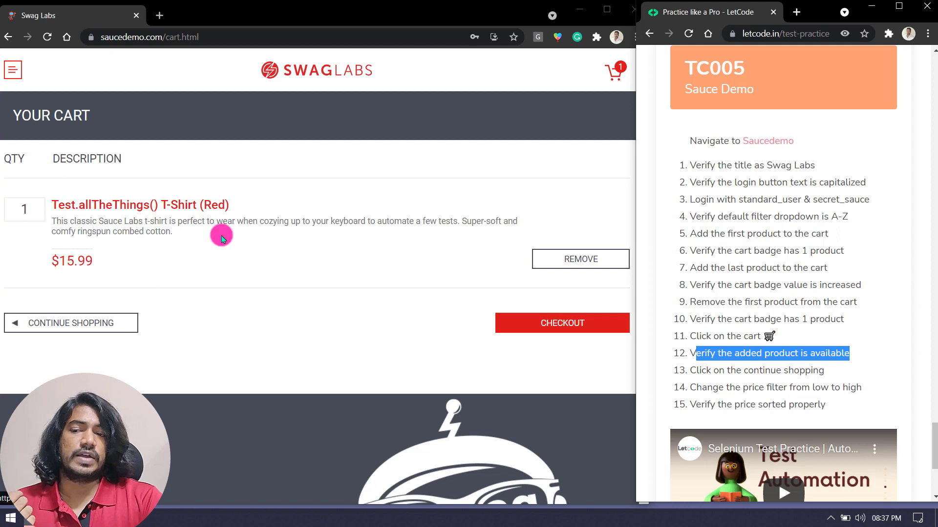
{"action": "double_click", "coordinate": [140, 204]}
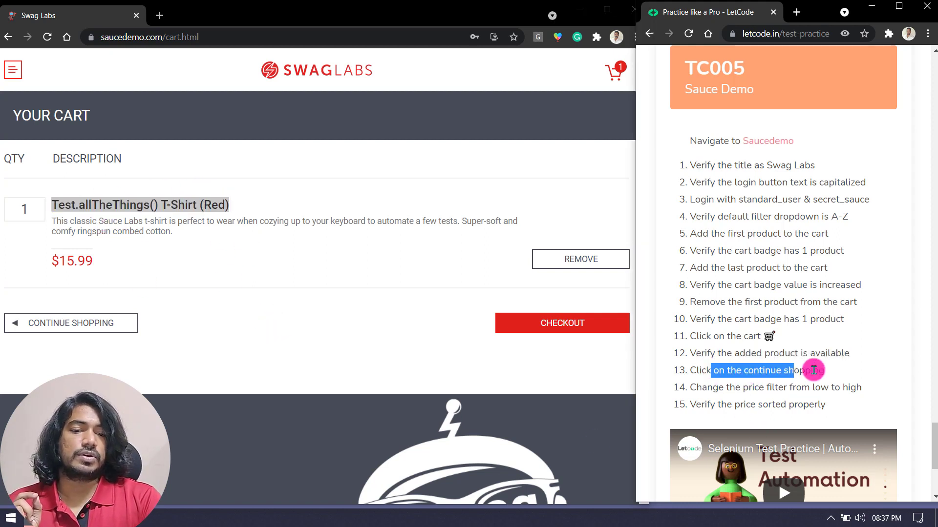
{"action": "left_click", "coordinate": [70, 323]}
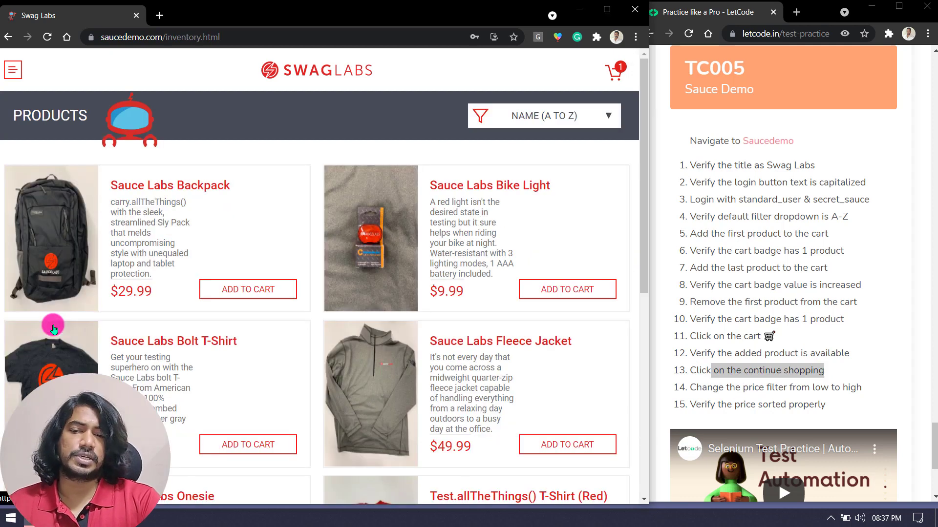
{"action": "mouse_move", "coordinate": [675, 396]}
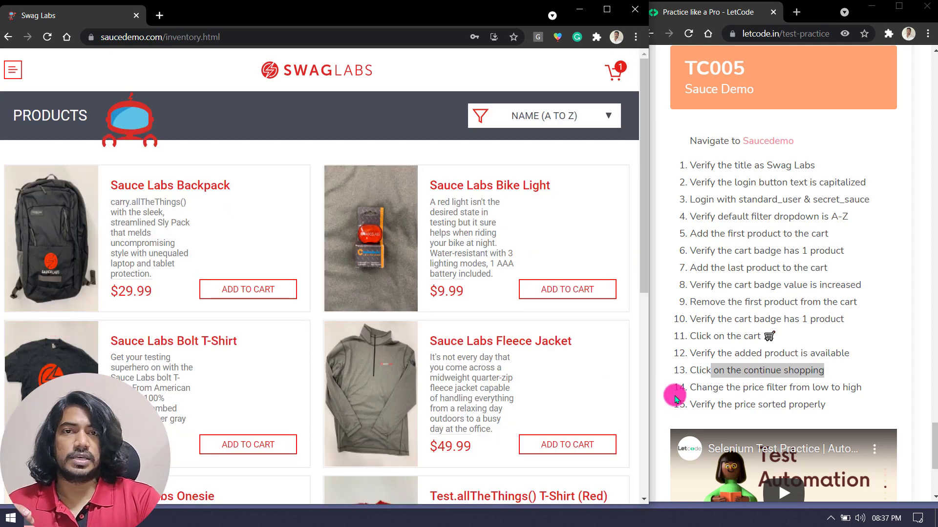
{"action": "mouse_move", "coordinate": [861, 399]}
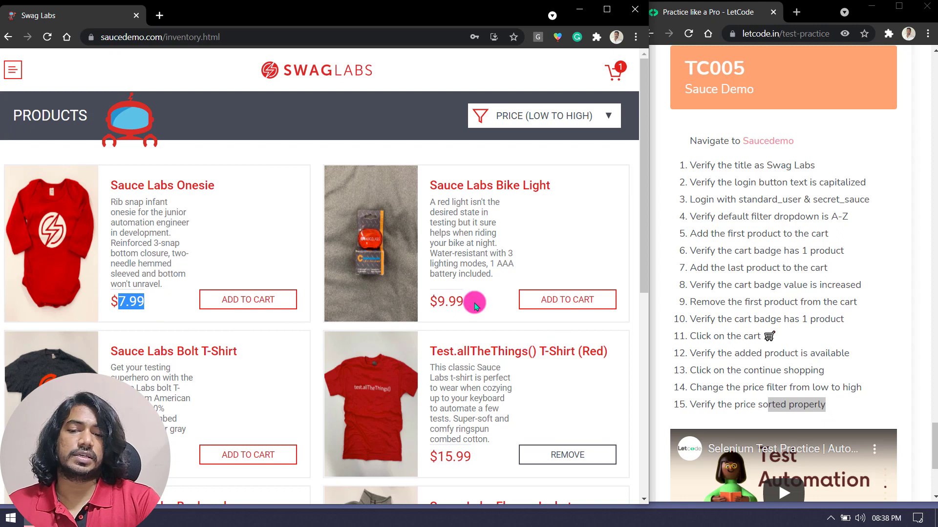
{"action": "mouse_move", "coordinate": [473, 302]}
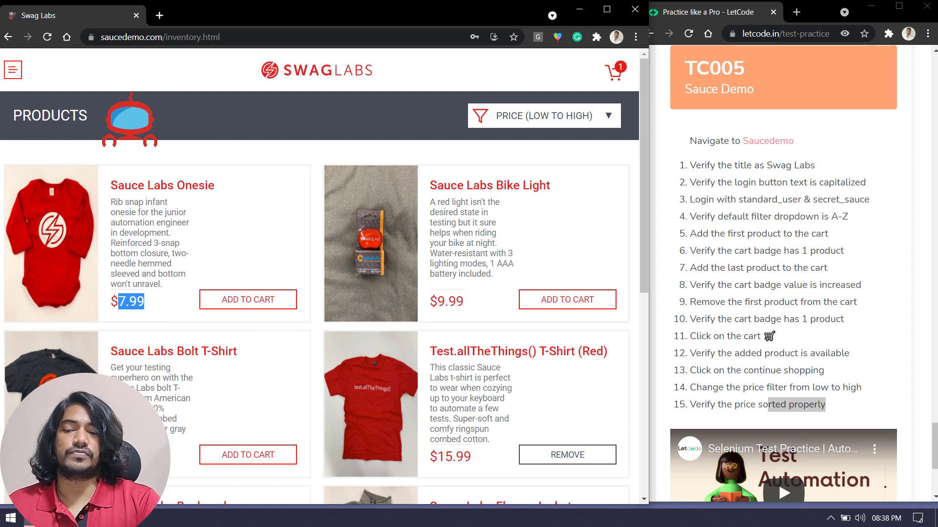
Step: Scroll the price-sorted list to verify prices ascend from $7.99 Onesie to $49.99 Fleece Jacket
{"action": "scroll", "scroll_direction": "down", "scroll_amount": 3}
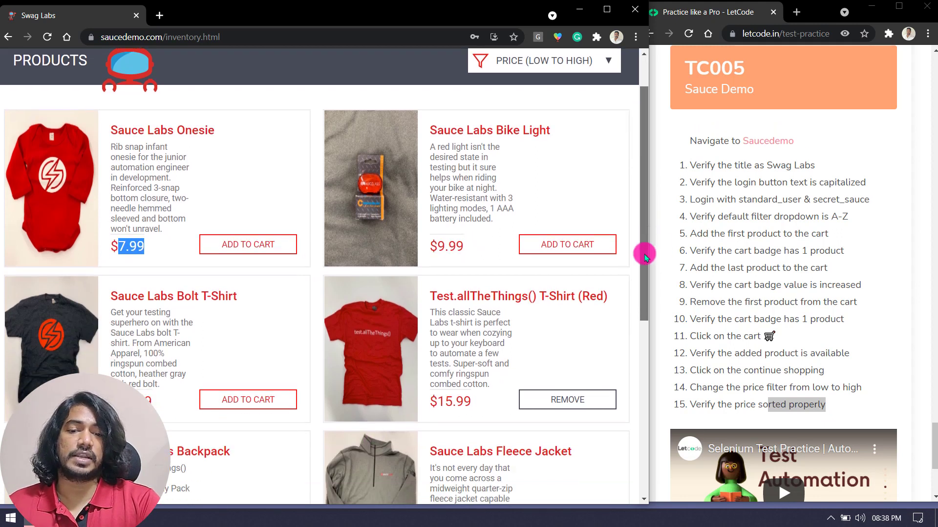
{"action": "scroll", "scroll_direction": "down", "scroll_amount": 3}
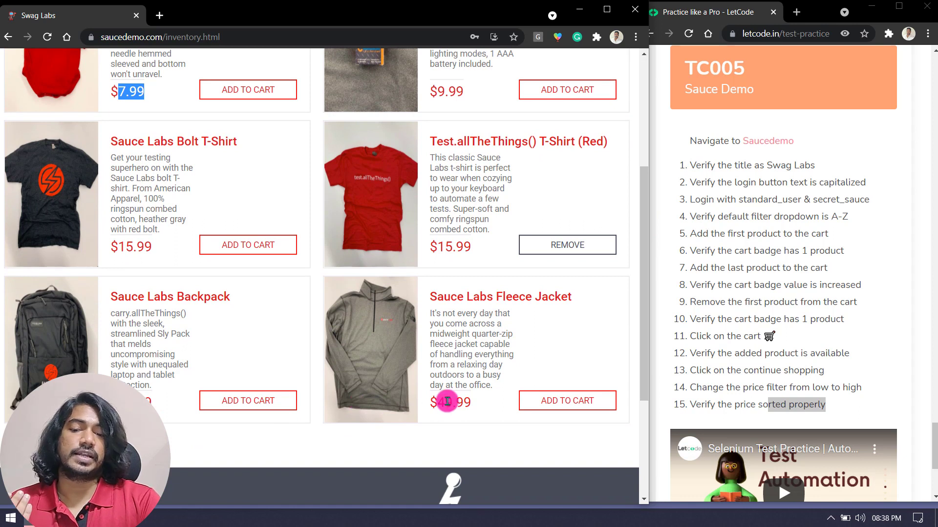
{"action": "scroll", "scroll_direction": "up", "scroll_amount": 3}
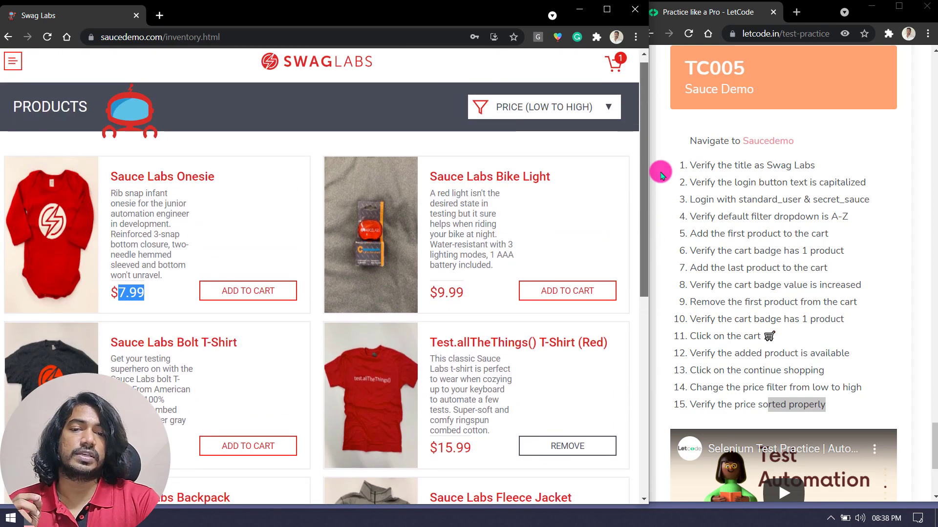
{"action": "scroll", "scroll_direction": "up", "scroll_amount": 3}
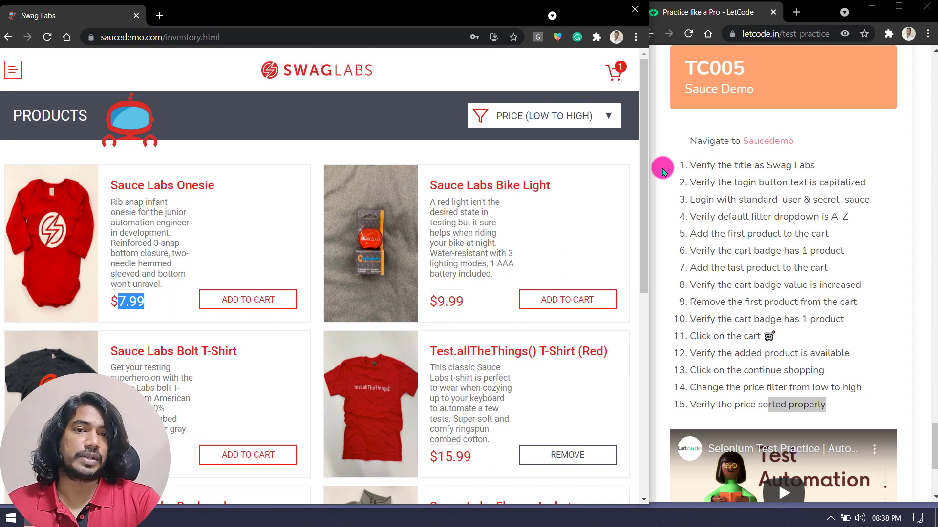
{"action": "mouse_move", "coordinate": [232, 474]}
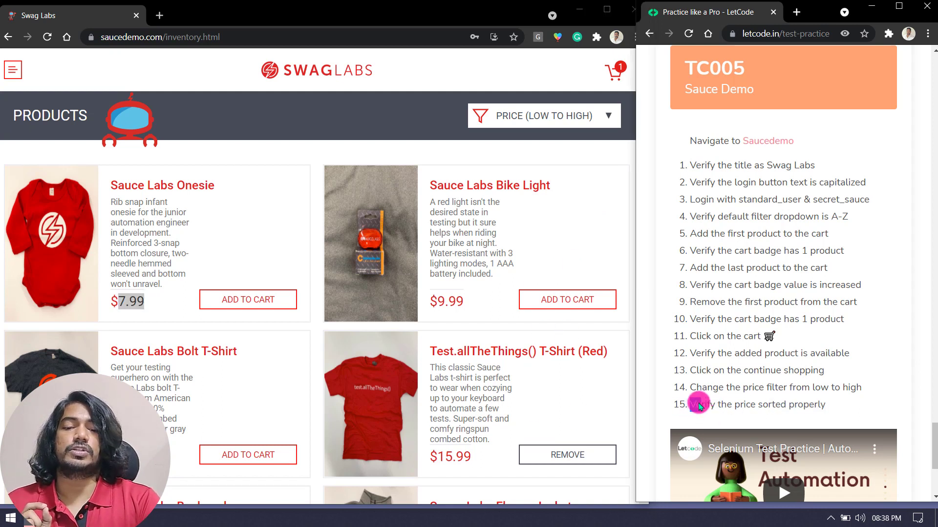
{"action": "double_click", "coordinate": [756, 405]}
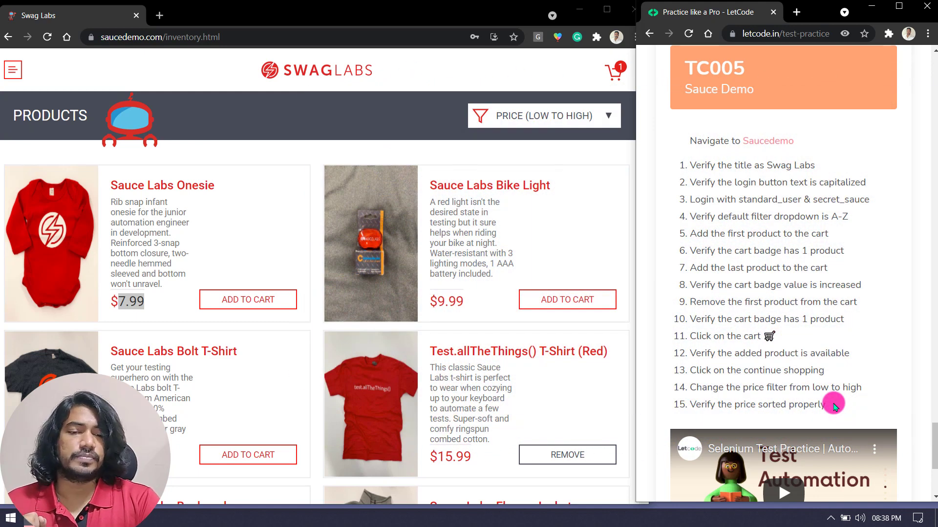
{"action": "mouse_move", "coordinate": [831, 374]}
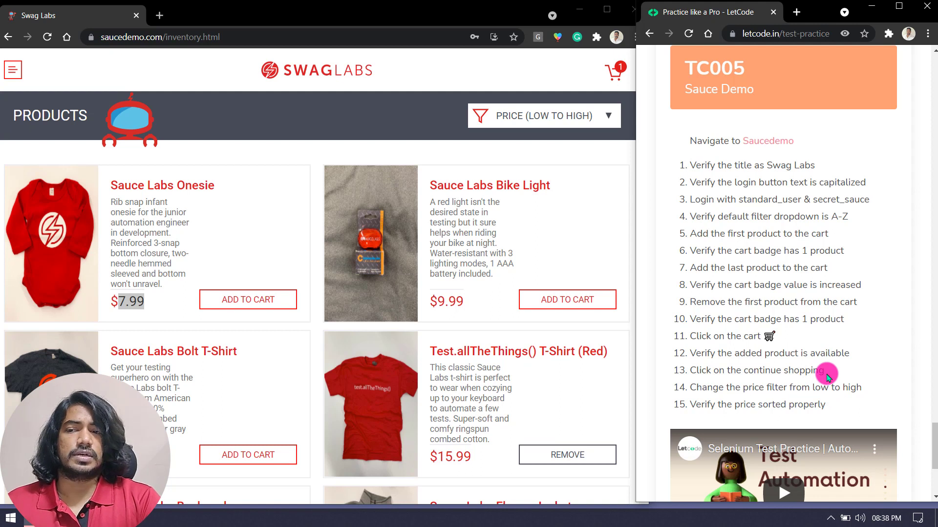